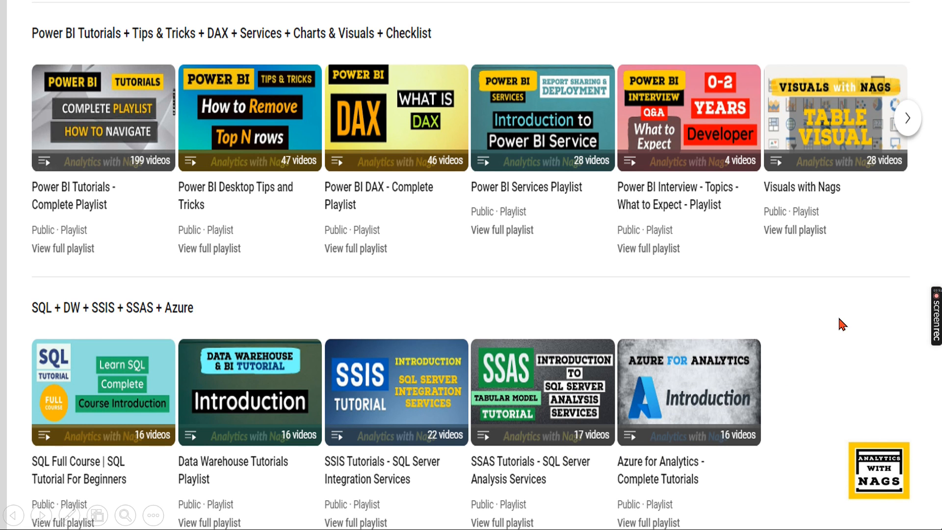
{"action": "mouse_move", "coordinate": [721, 477]}
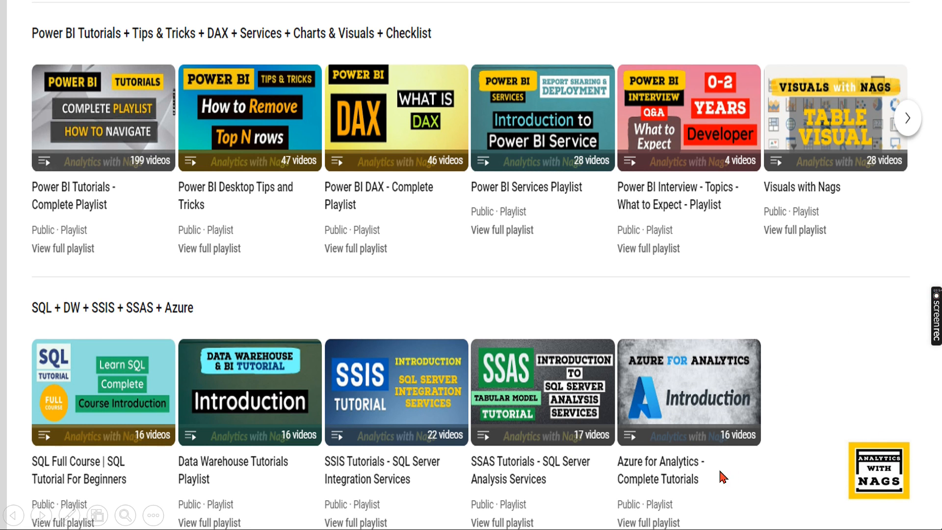
{"action": "mouse_move", "coordinate": [810, 476]}
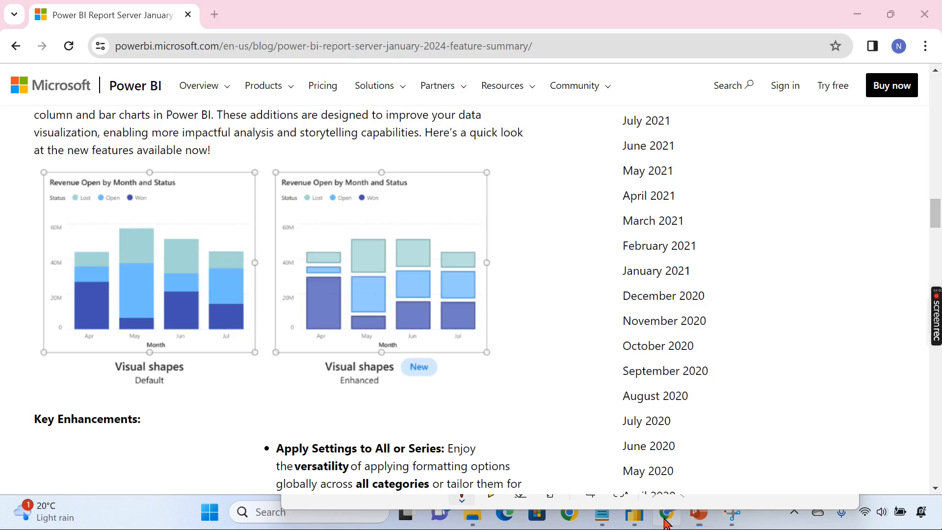
{"action": "scroll", "scroll_direction": "up", "scroll_amount": 3}
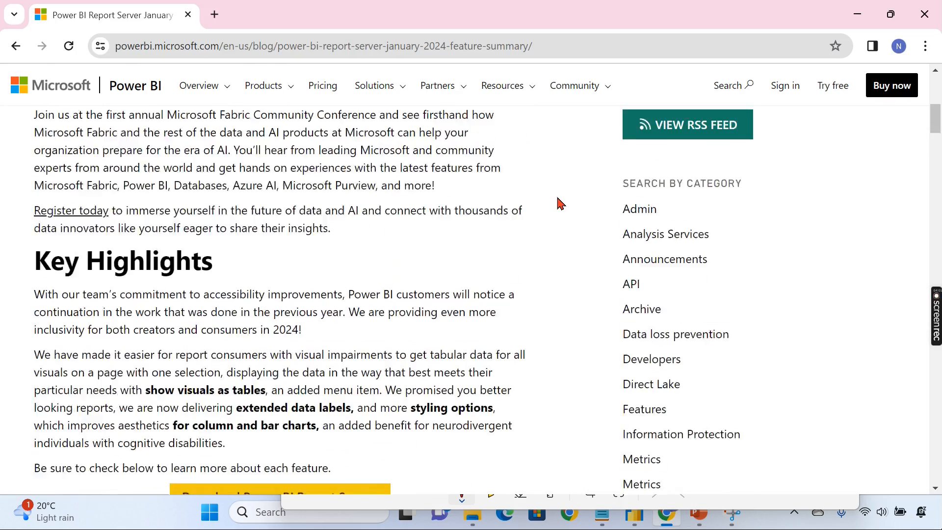
{"action": "scroll", "scroll_direction": "up", "scroll_amount": 3}
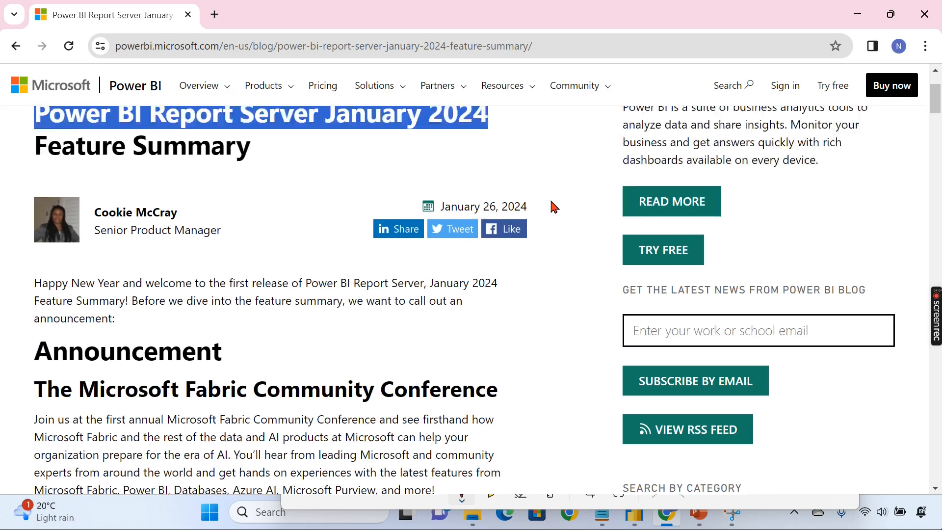
{"action": "scroll", "scroll_direction": "up", "scroll_amount": 3}
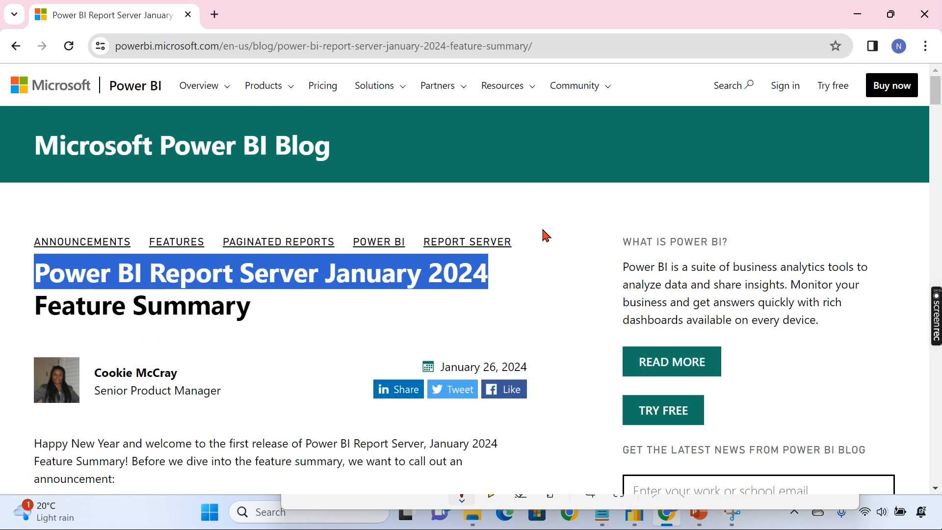
{"action": "scroll", "scroll_direction": "down", "scroll_amount": 3}
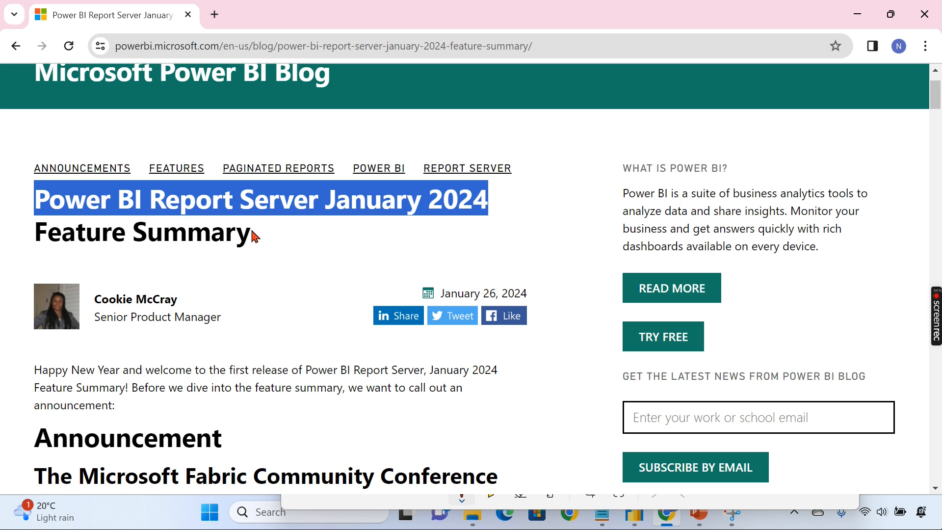
{"action": "mouse_move", "coordinate": [317, 244]}
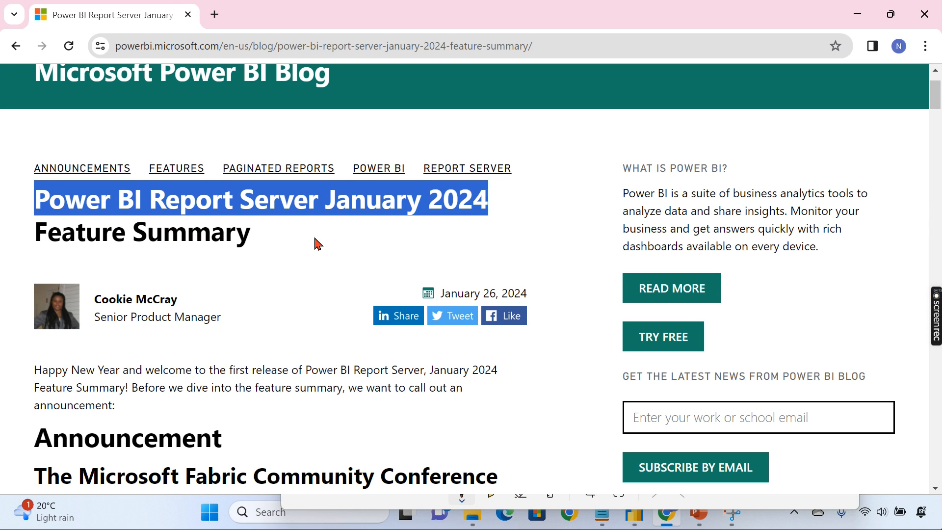
{"action": "mouse_move", "coordinate": [377, 239]}
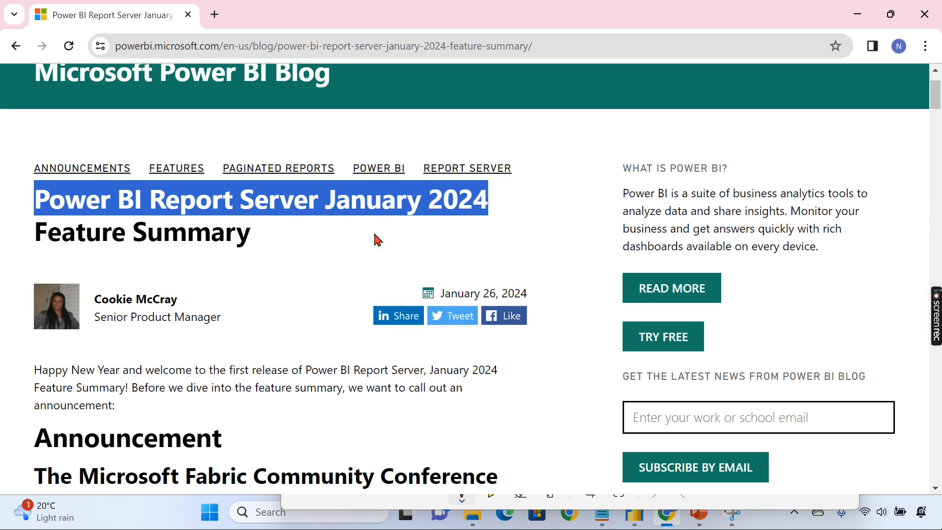
{"action": "scroll", "scroll_direction": "down", "scroll_amount": 3}
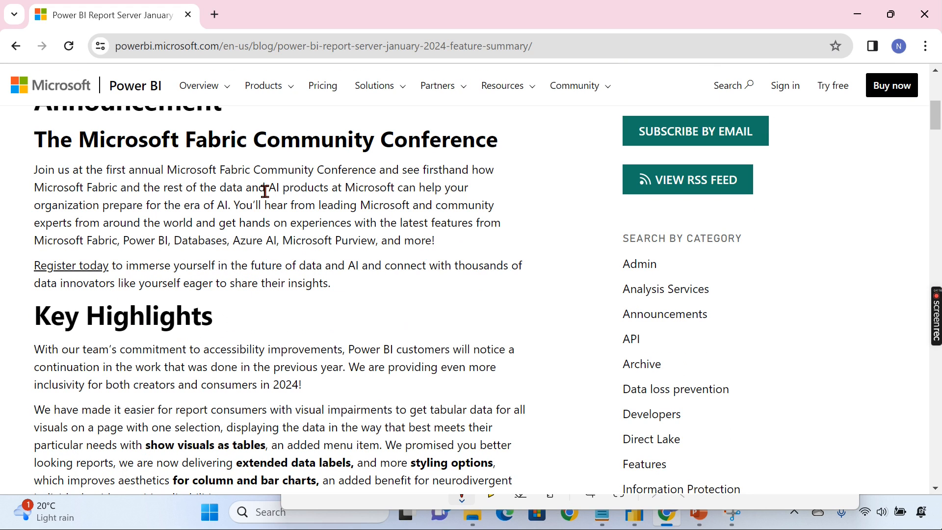
{"action": "mouse_move", "coordinate": [301, 187]}
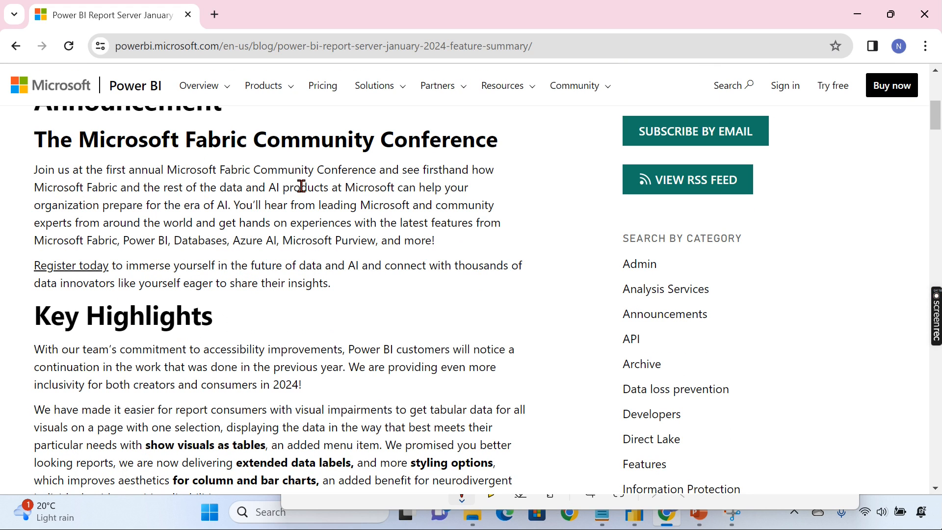
{"action": "scroll", "scroll_direction": "down", "scroll_amount": 3}
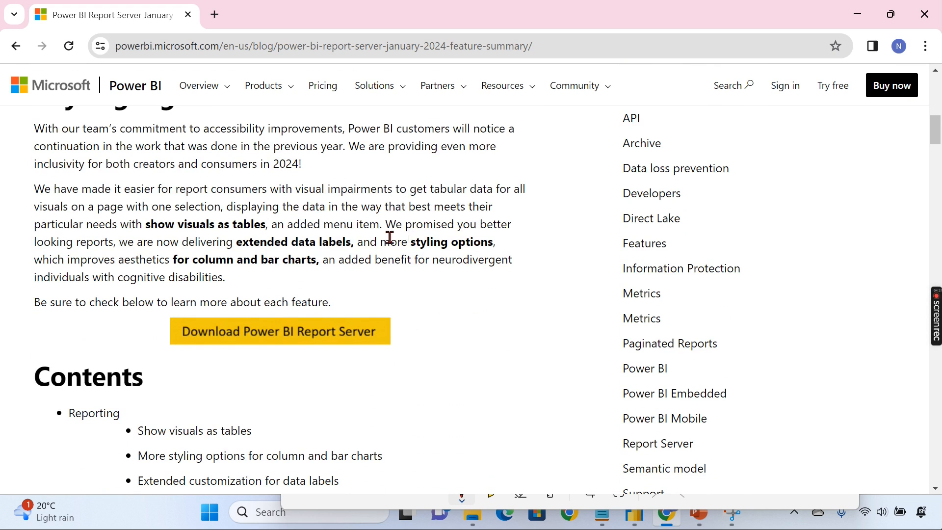
{"action": "scroll", "scroll_direction": "down", "scroll_amount": 3}
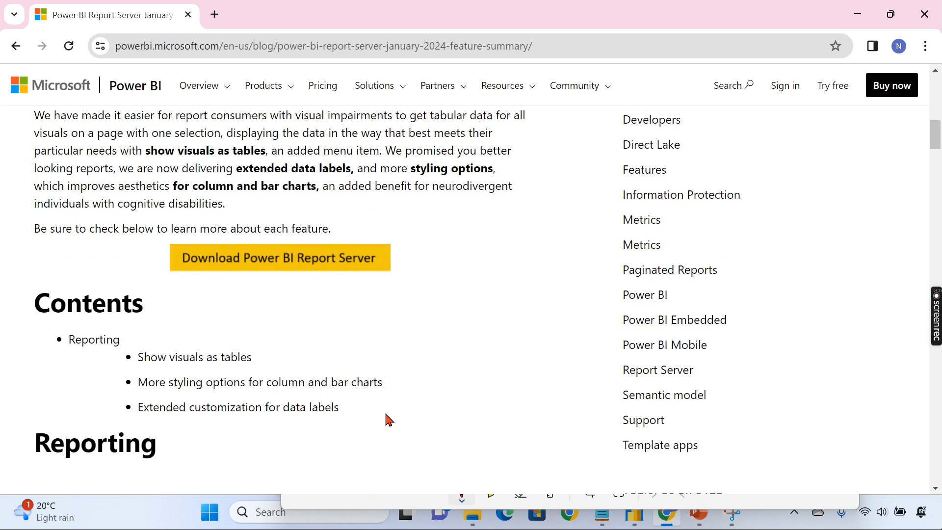
{"action": "mouse_move", "coordinate": [428, 346]}
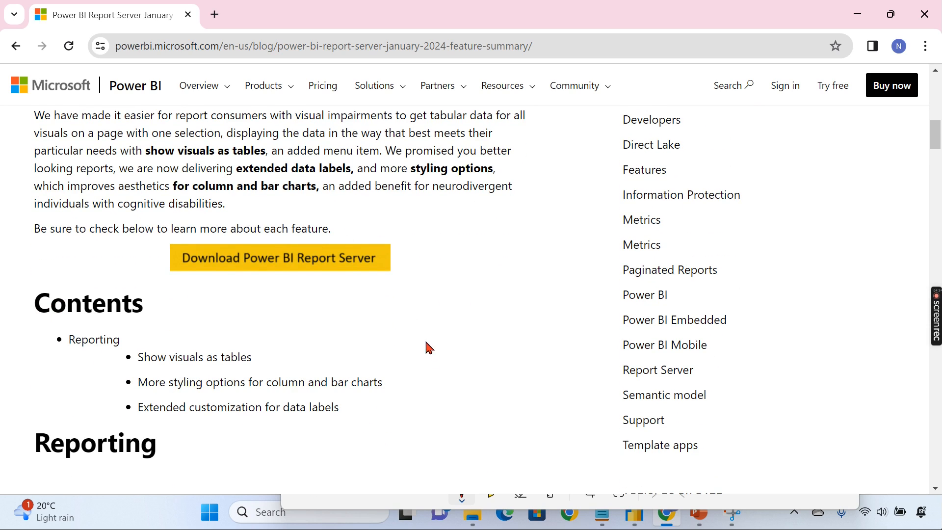
{"action": "mouse_move", "coordinate": [203, 376]}
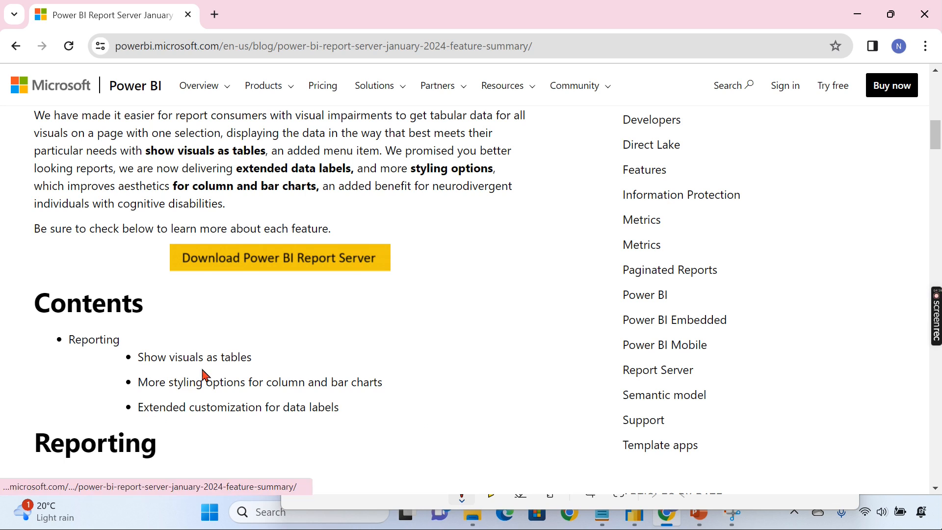
{"action": "mouse_move", "coordinate": [182, 408]}
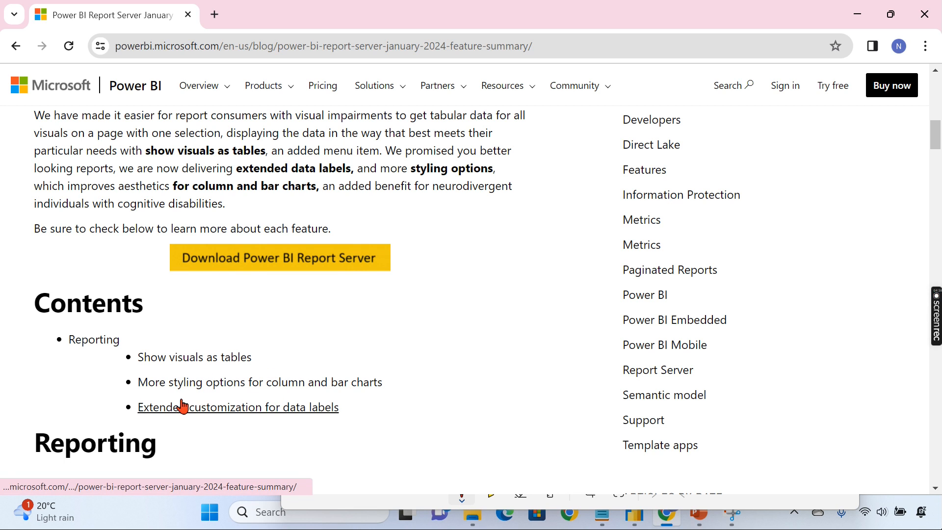
{"action": "scroll", "scroll_direction": "down", "scroll_amount": 3}
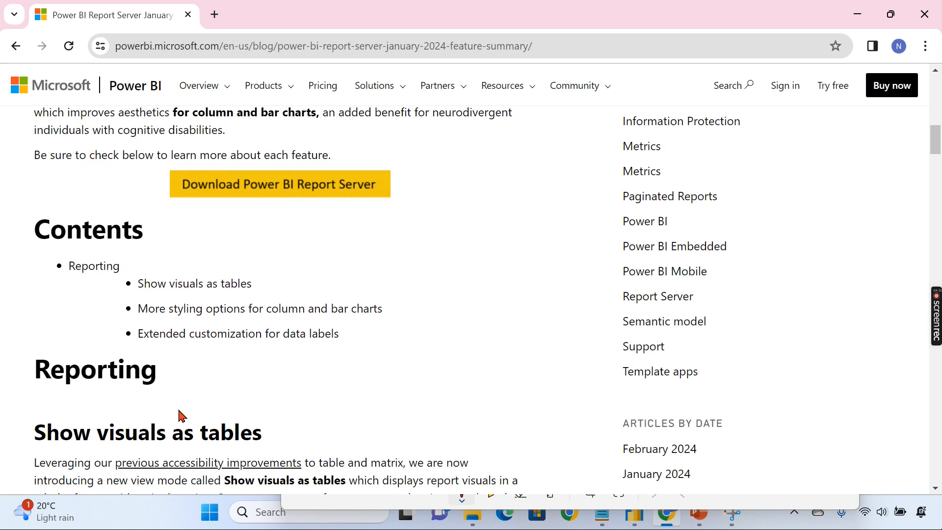
{"action": "mouse_move", "coordinate": [323, 350]}
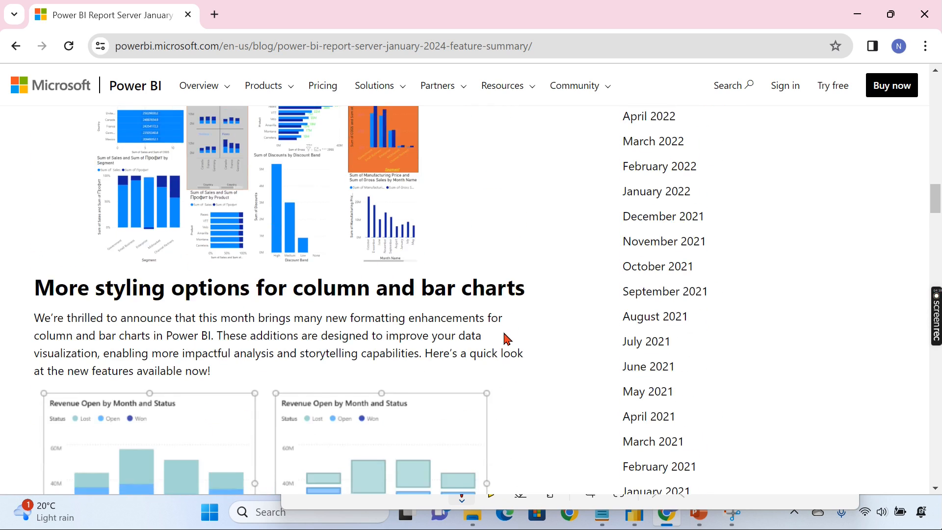
{"action": "scroll", "scroll_direction": "down", "scroll_amount": 3}
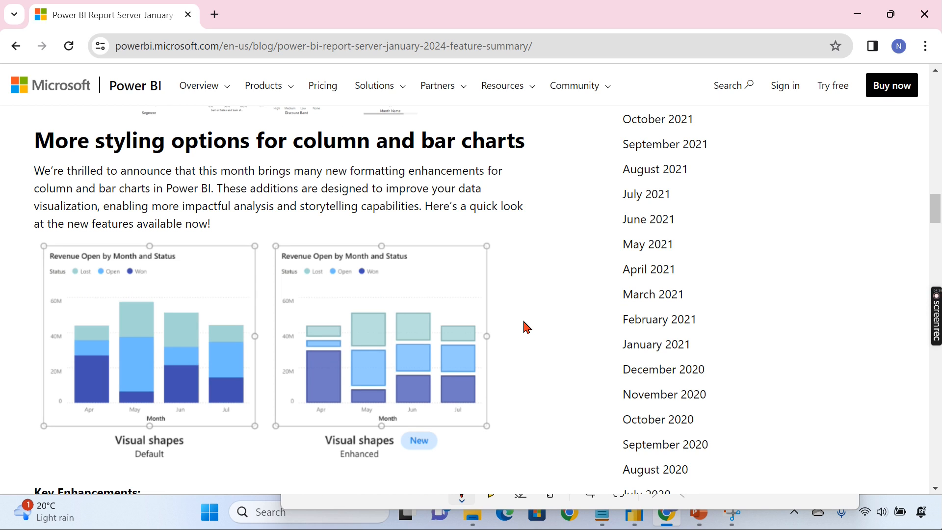
{"action": "mouse_move", "coordinate": [329, 227]}
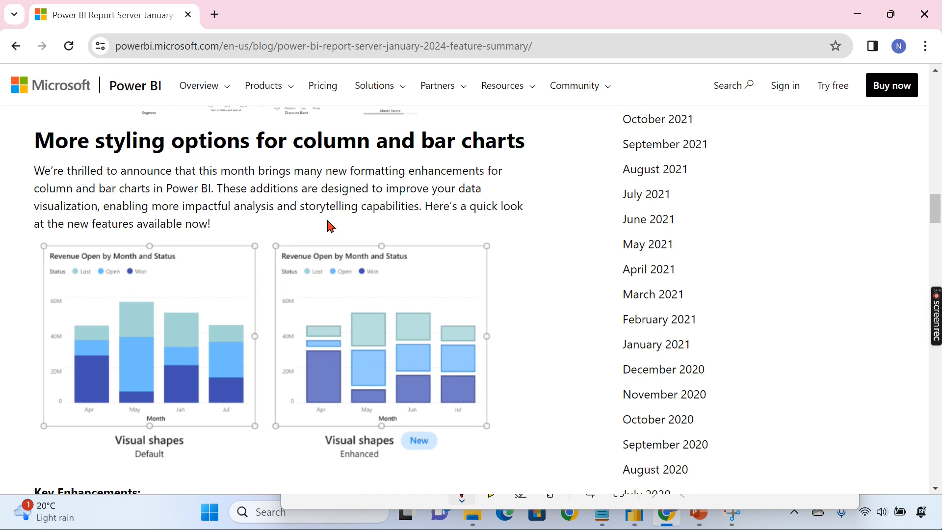
{"action": "mouse_move", "coordinate": [95, 191]}
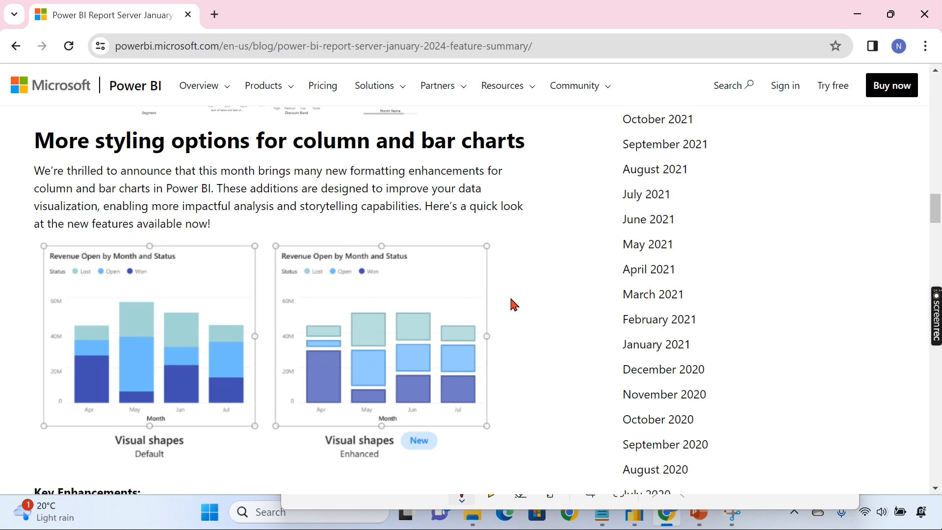
{"action": "mouse_move", "coordinate": [296, 244]}
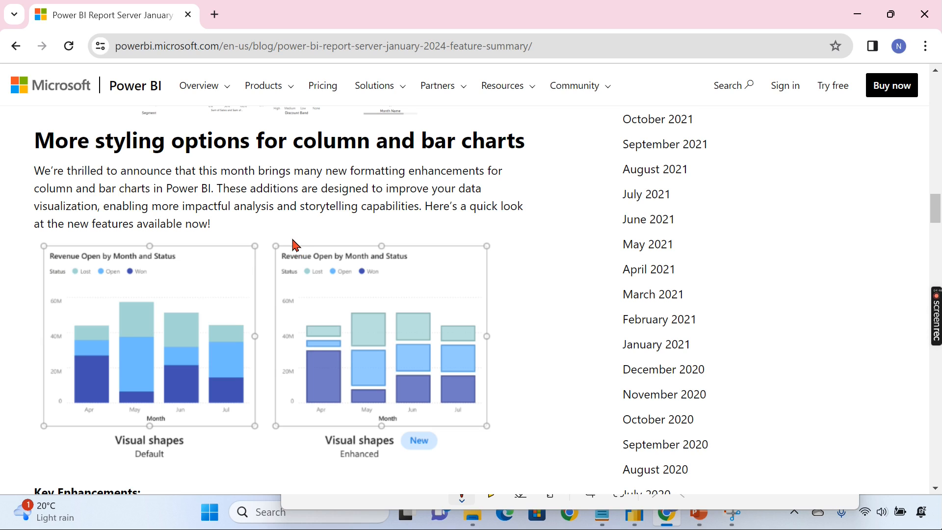
{"action": "mouse_move", "coordinate": [320, 228]}
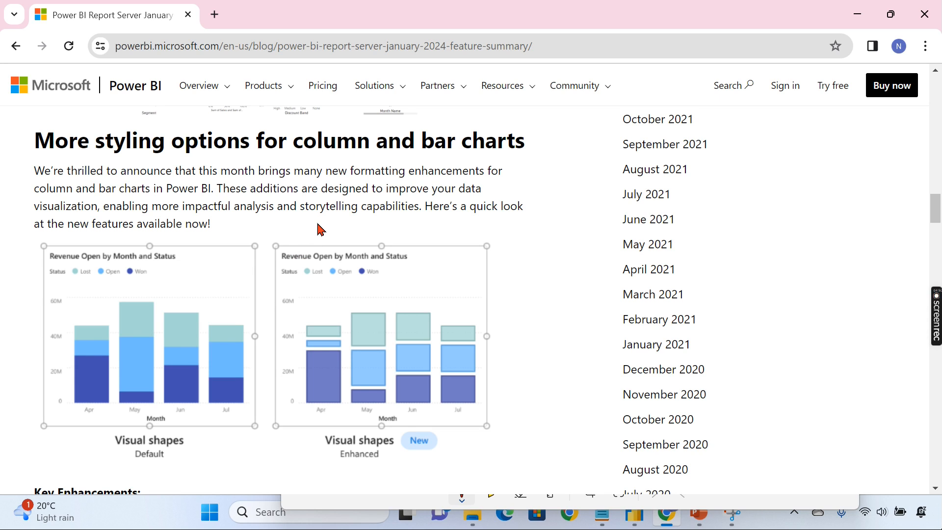
{"action": "mouse_move", "coordinate": [258, 233]}
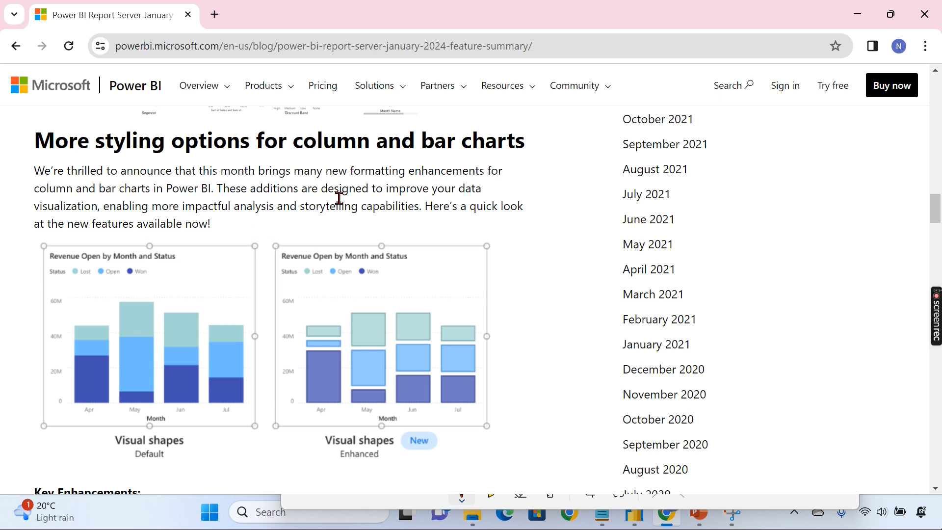
{"action": "mouse_move", "coordinate": [361, 202]}
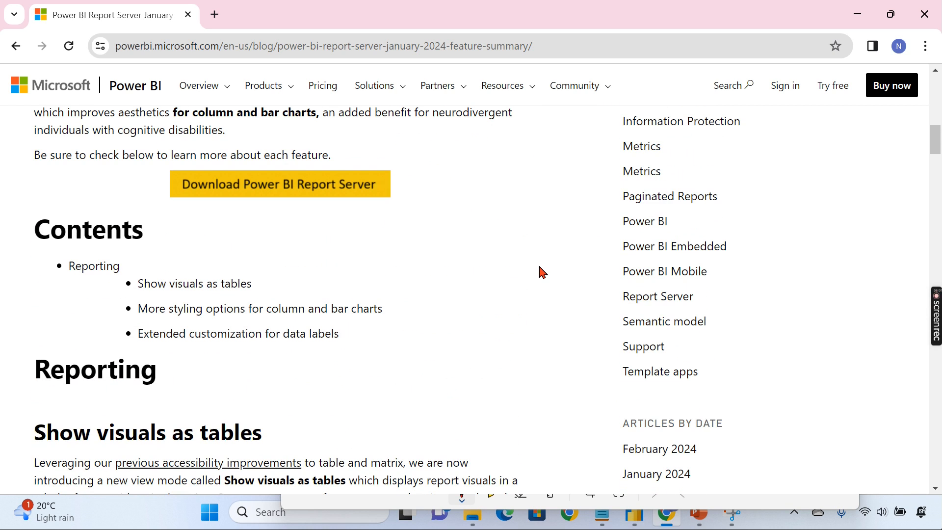
{"action": "mouse_move", "coordinate": [405, 284]}
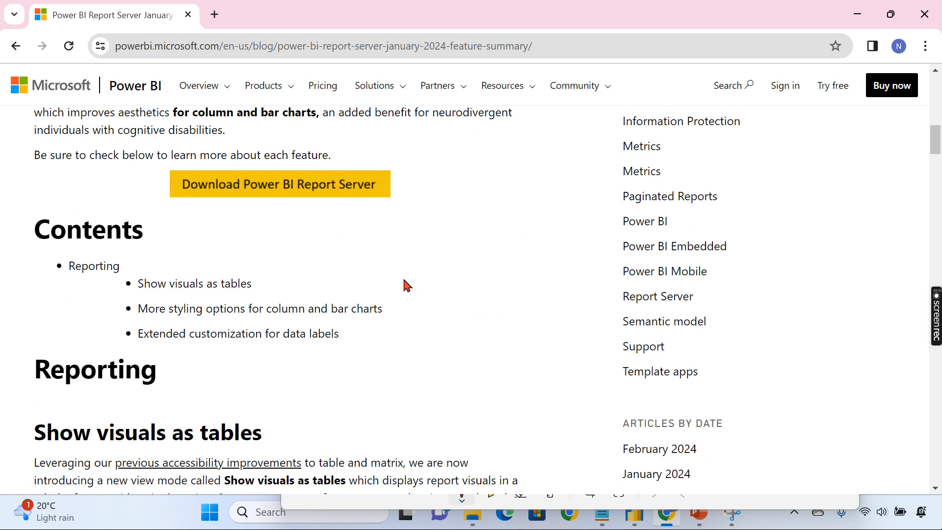
{"action": "mouse_move", "coordinate": [452, 347]}
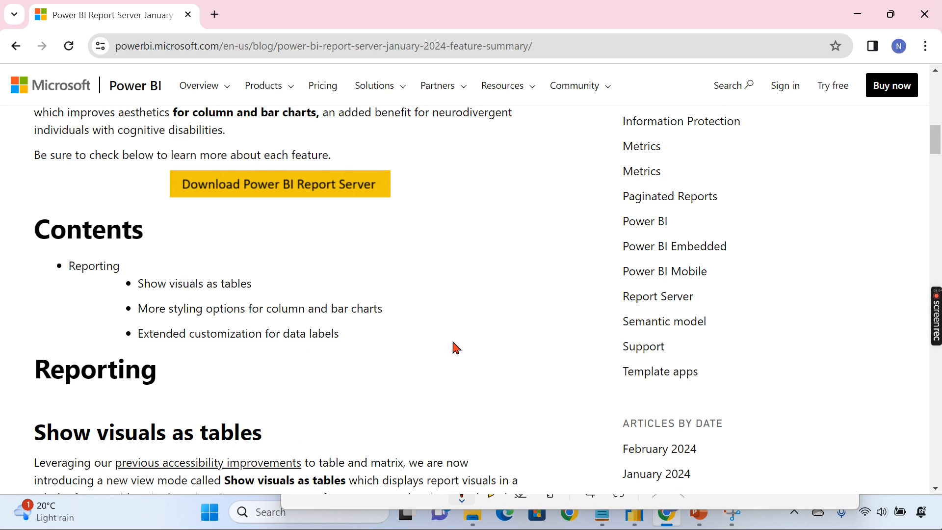
{"action": "scroll", "scroll_direction": "down", "scroll_amount": 3}
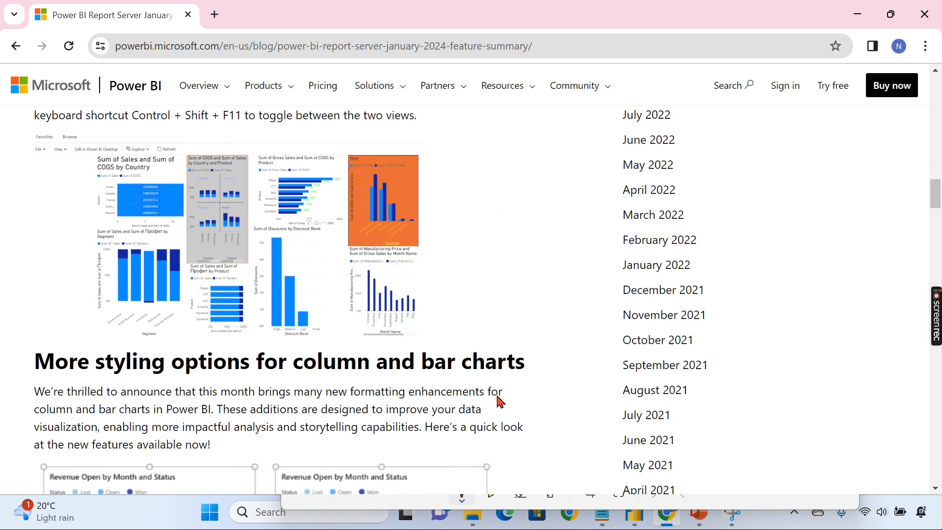
{"action": "scroll", "scroll_direction": "down", "scroll_amount": 3}
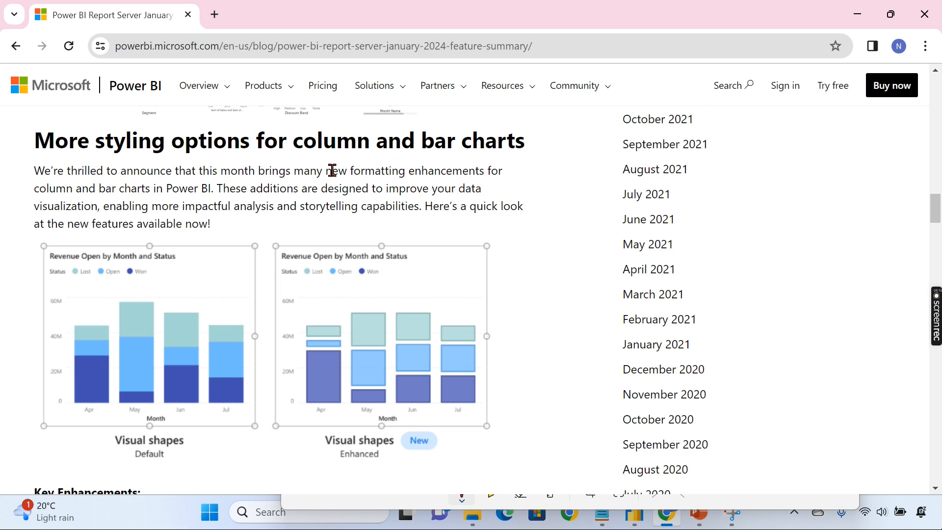
{"action": "mouse_move", "coordinate": [340, 206]}
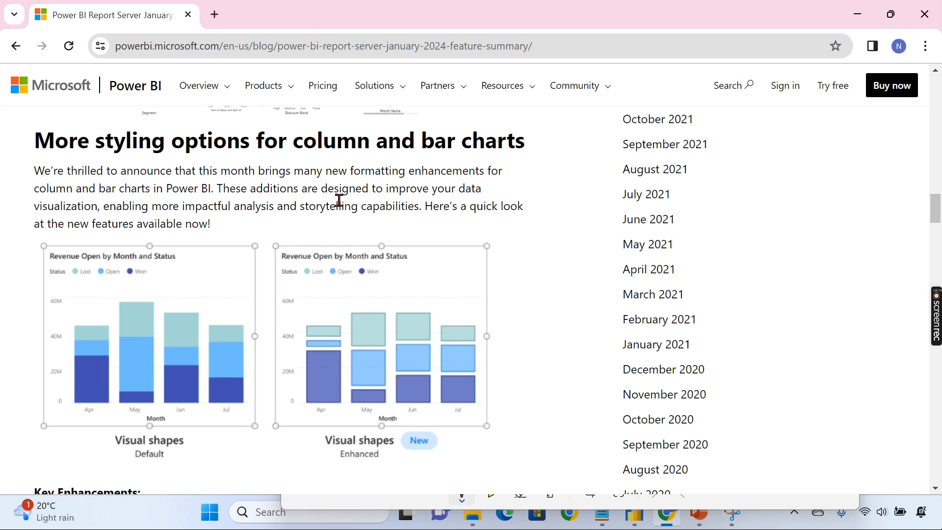
{"action": "mouse_move", "coordinate": [500, 162]}
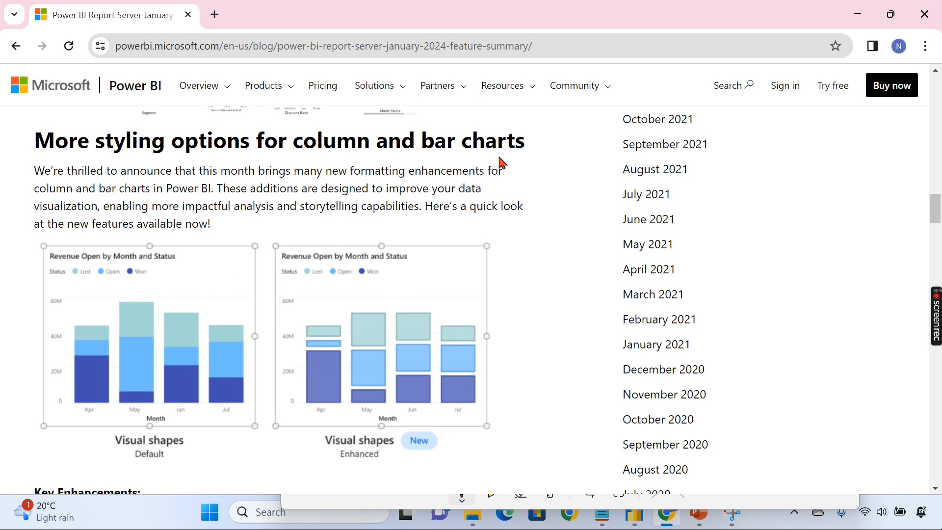
{"action": "scroll", "scroll_direction": "down", "scroll_amount": 3}
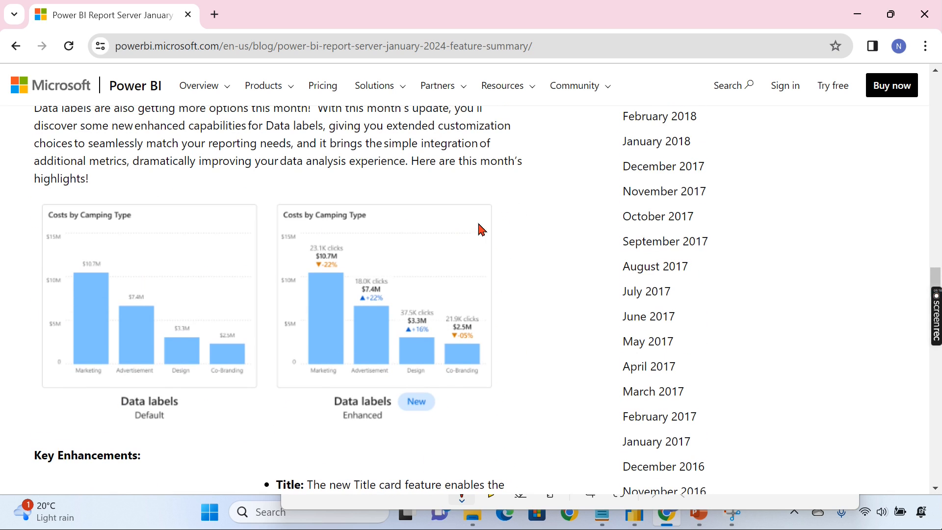
{"action": "mouse_move", "coordinate": [372, 325]}
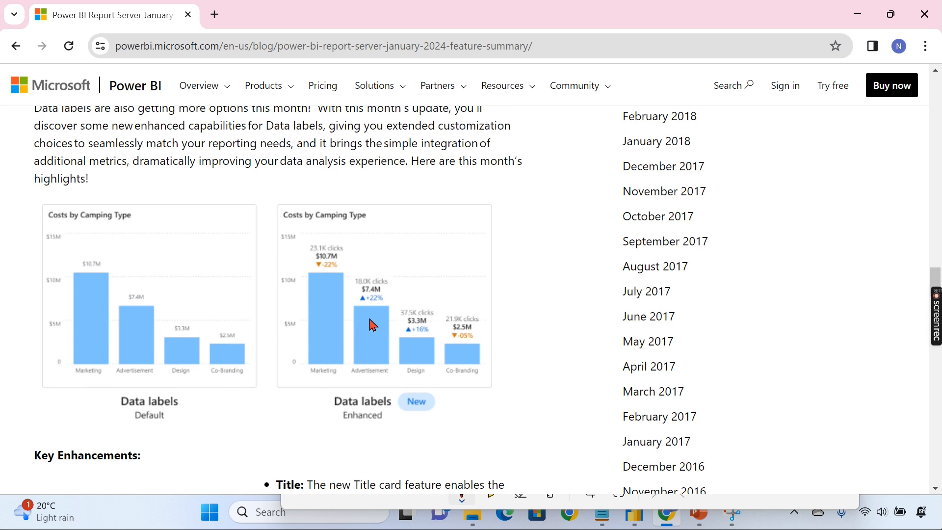
{"action": "mouse_move", "coordinate": [540, 305]}
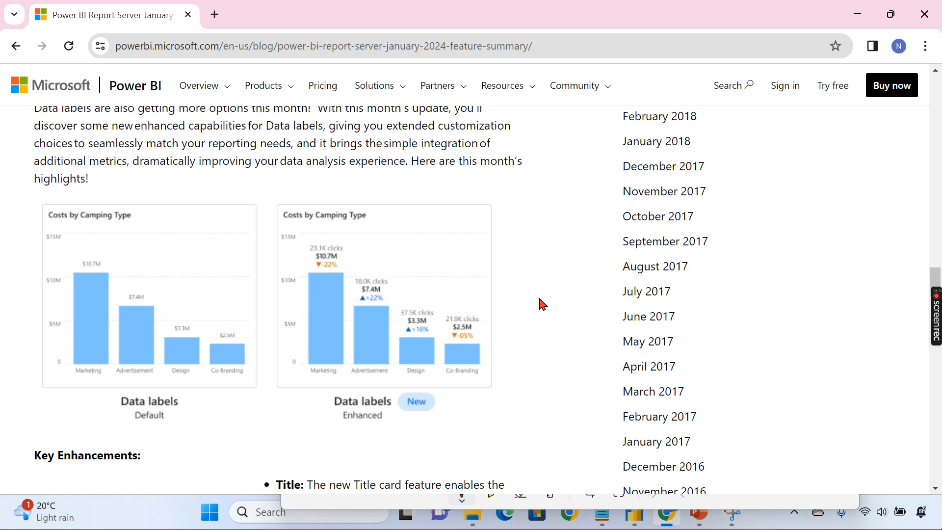
{"action": "scroll", "scroll_direction": "up", "scroll_amount": 3}
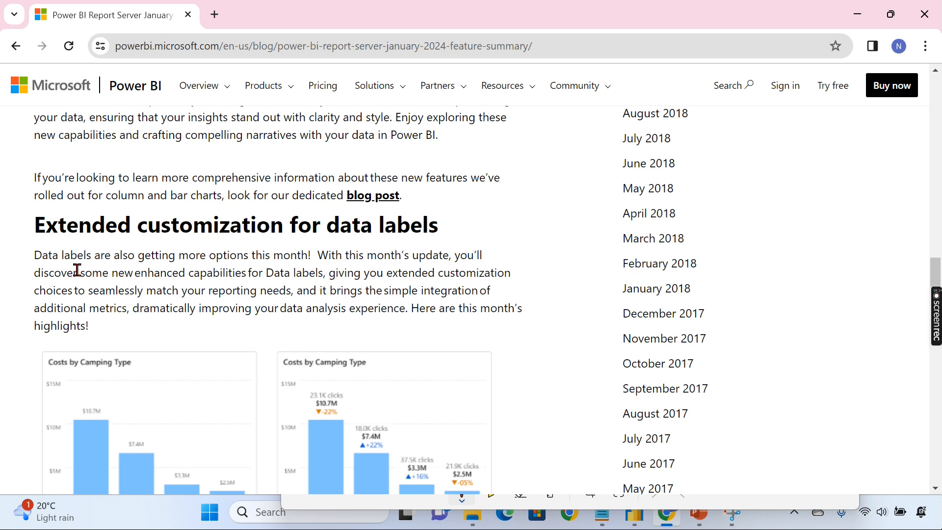
{"action": "mouse_move", "coordinate": [389, 273]}
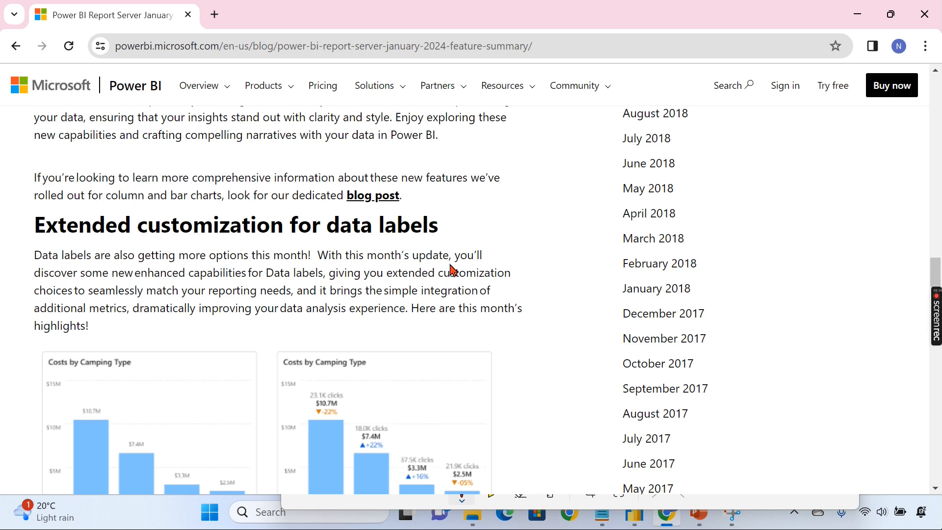
{"action": "scroll", "scroll_direction": "down", "scroll_amount": 3}
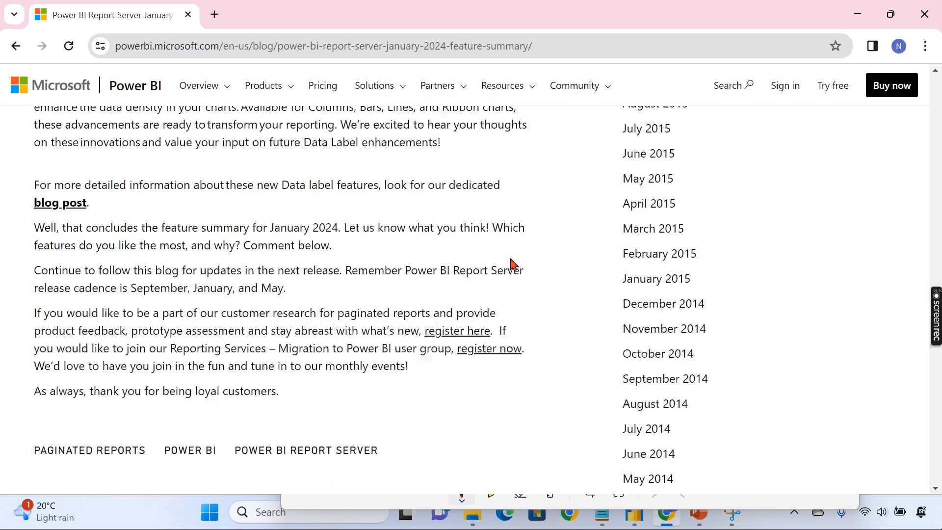
{"action": "scroll", "scroll_direction": "down", "scroll_amount": 3}
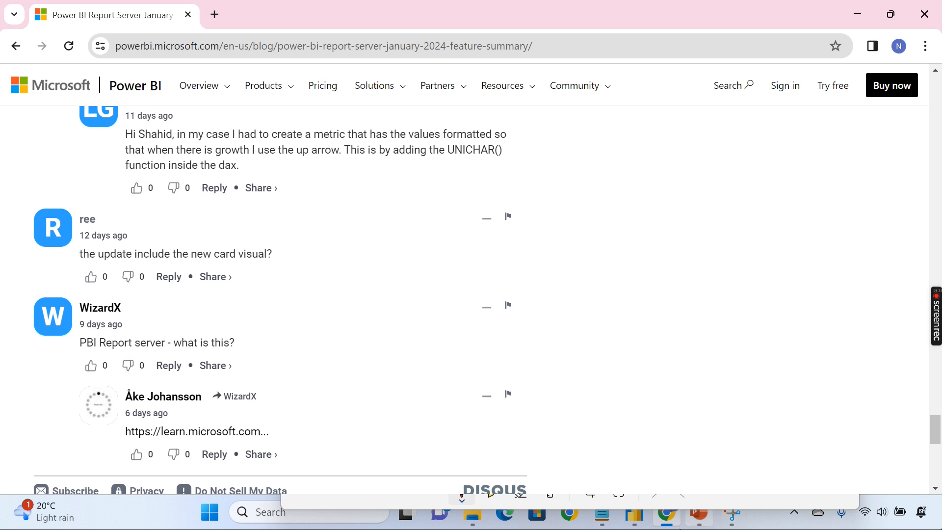